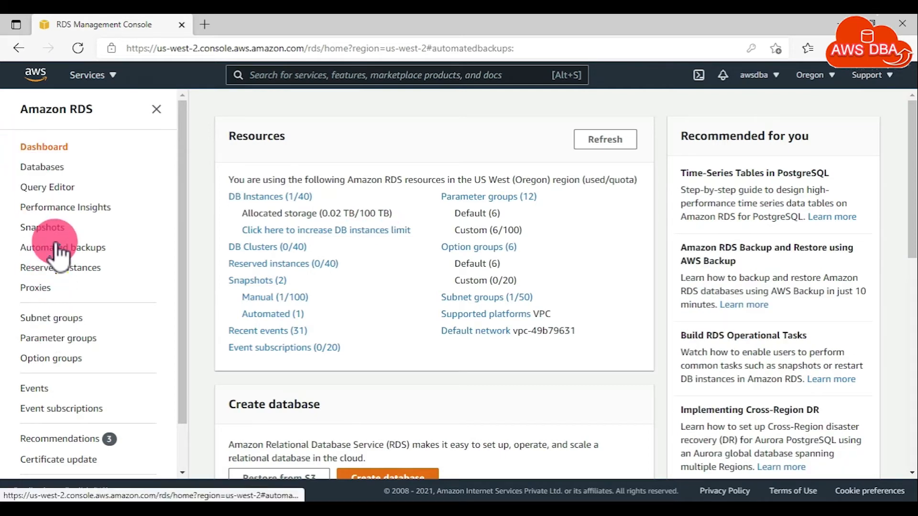
Step: Show the region's automated backups and bring up actions for the demodb backup
left_click(63, 247)
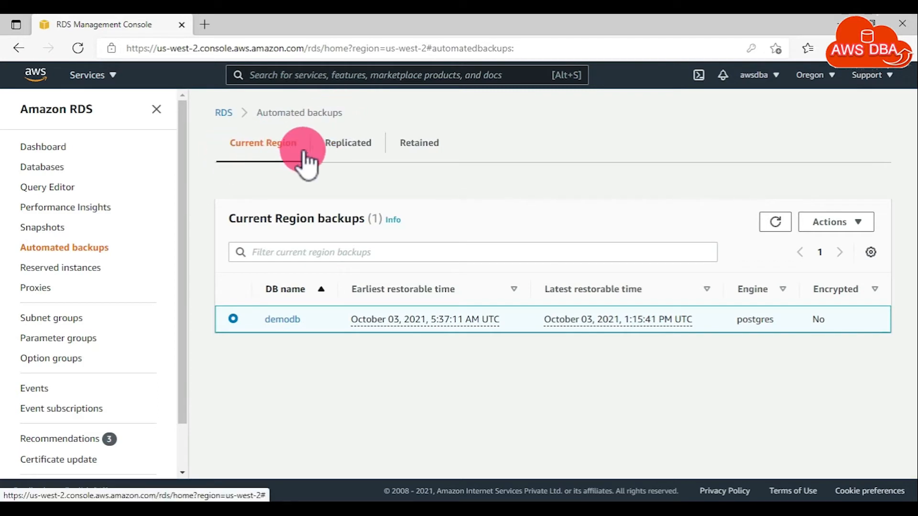
mouse_move(307, 320)
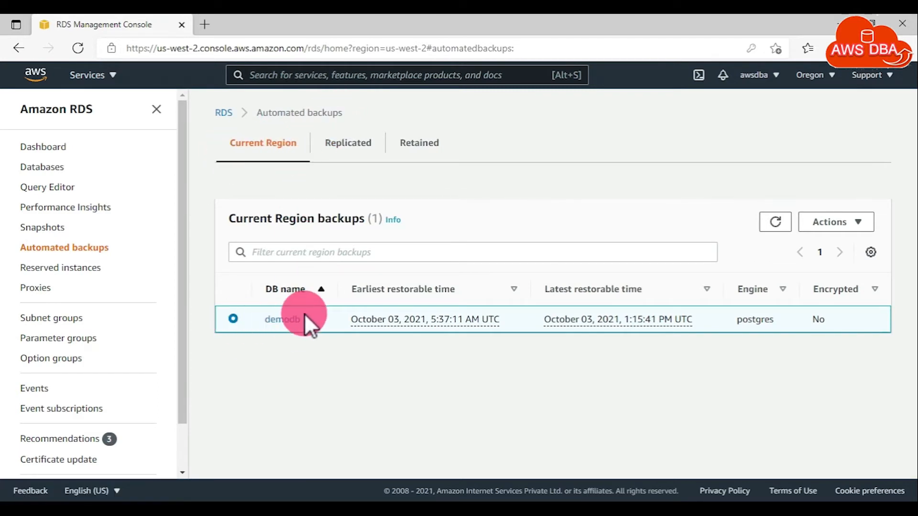
left_click(831, 222)
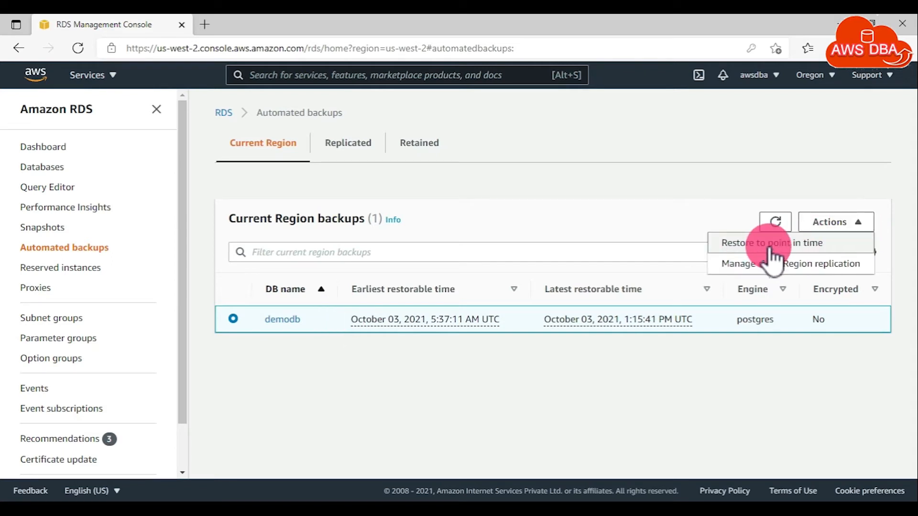
Step: Begin a point-in-time restore of demodb using a custom restore time rather than latest
left_click(771, 242)
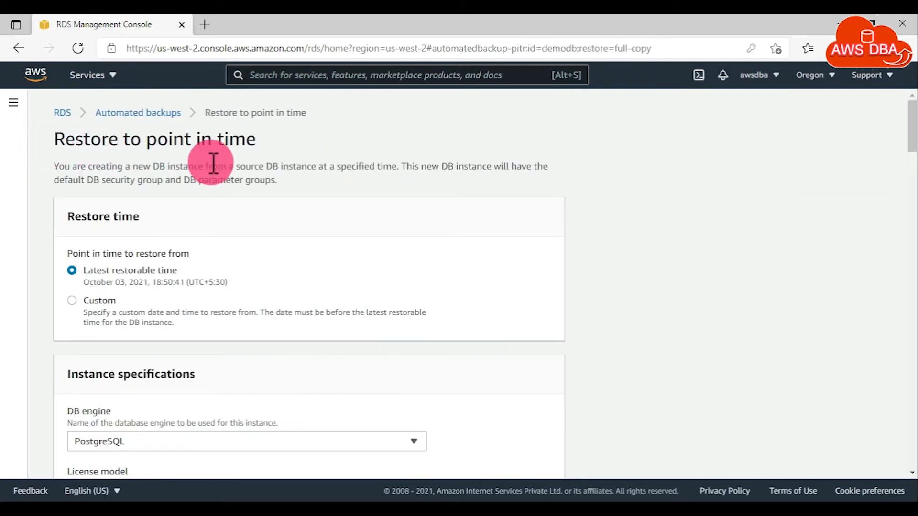
mouse_move(132, 284)
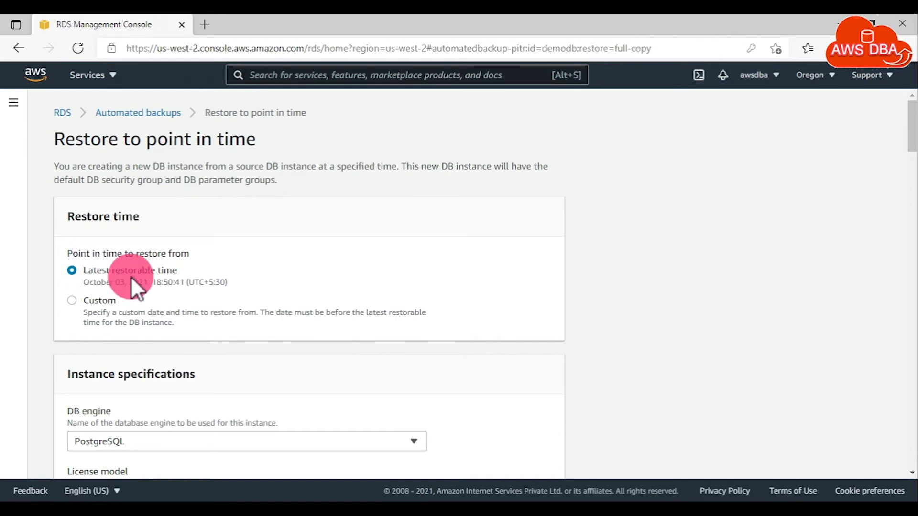
mouse_move(182, 295)
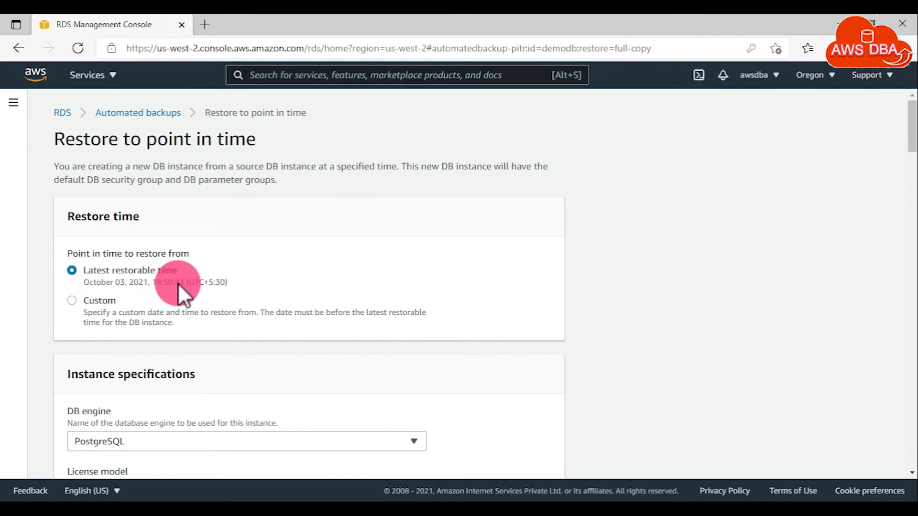
left_click(72, 300)
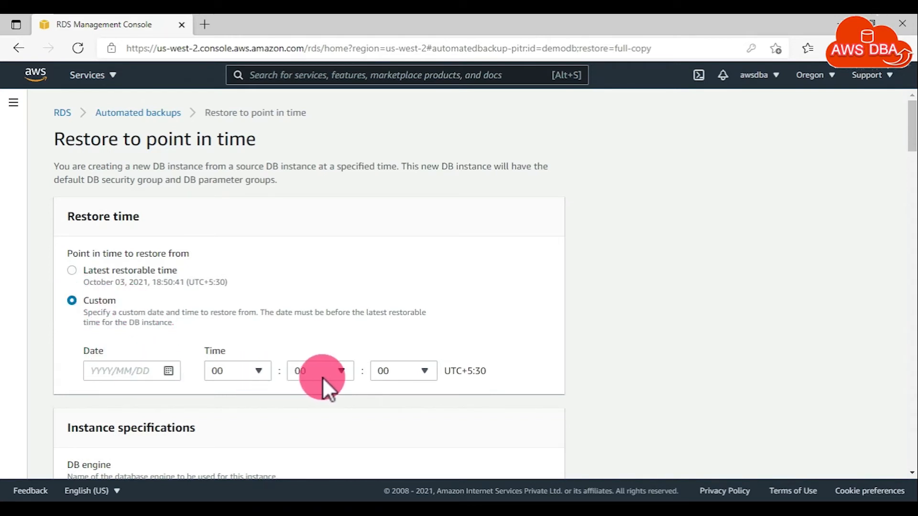
mouse_move(356, 429)
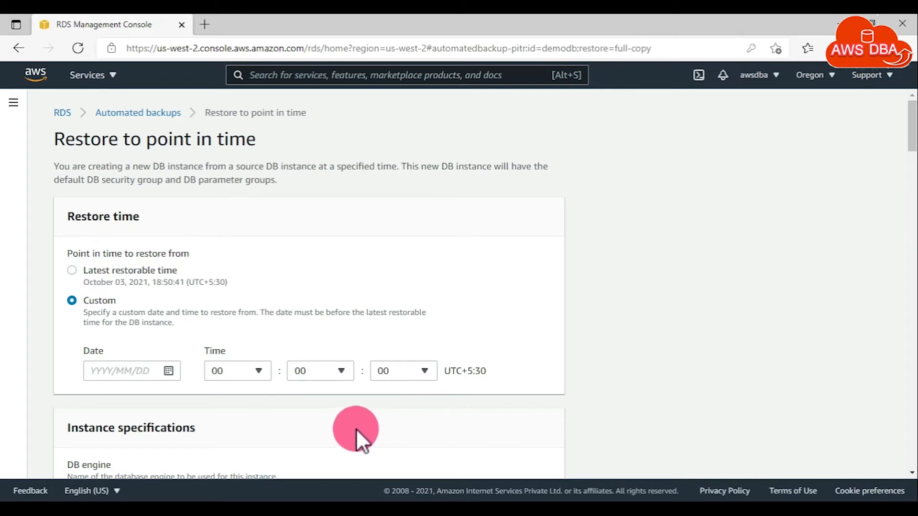
mouse_move(471, 307)
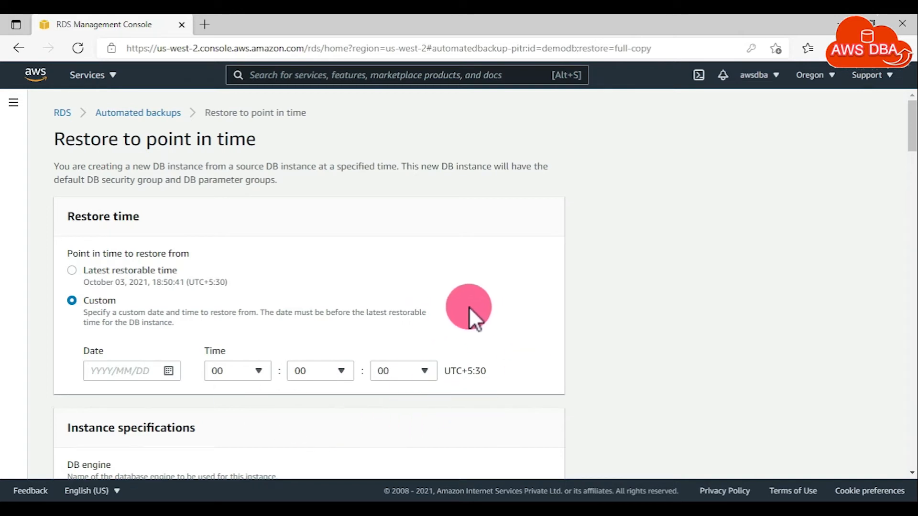
mouse_move(447, 372)
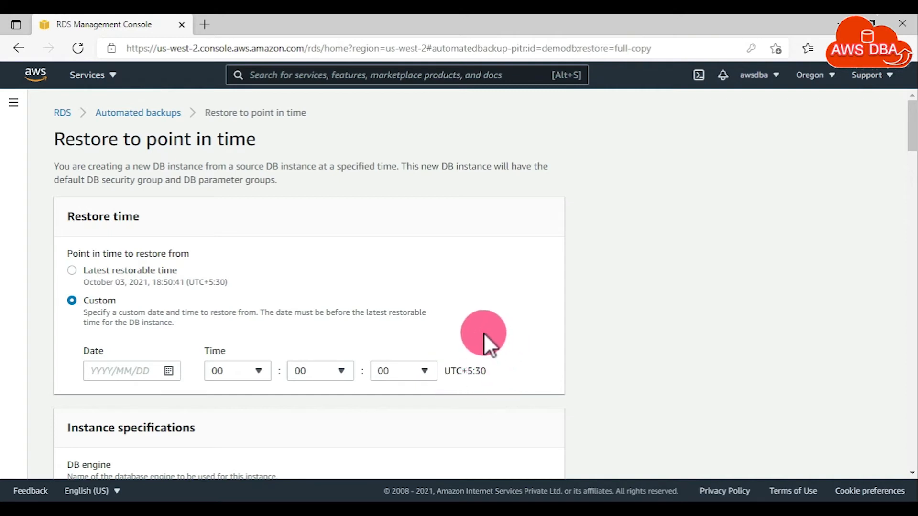
mouse_move(453, 369)
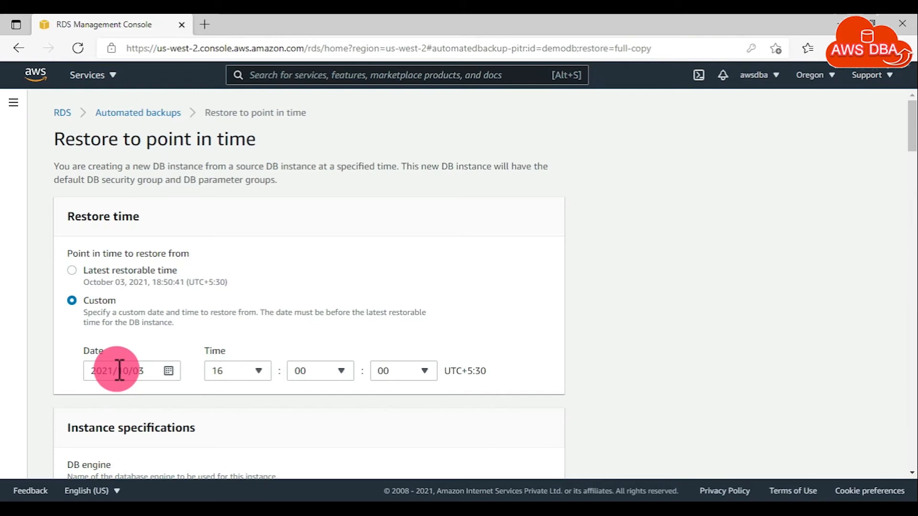
mouse_move(494, 371)
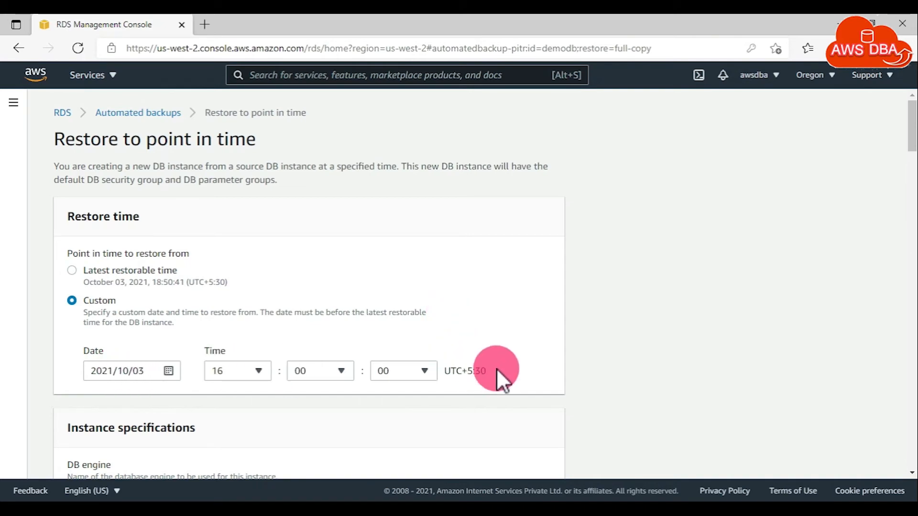
Step: Name the new instance testdb, keeping db.t2.micro, autoscaling off and the Default VPC
scroll("down", 3)
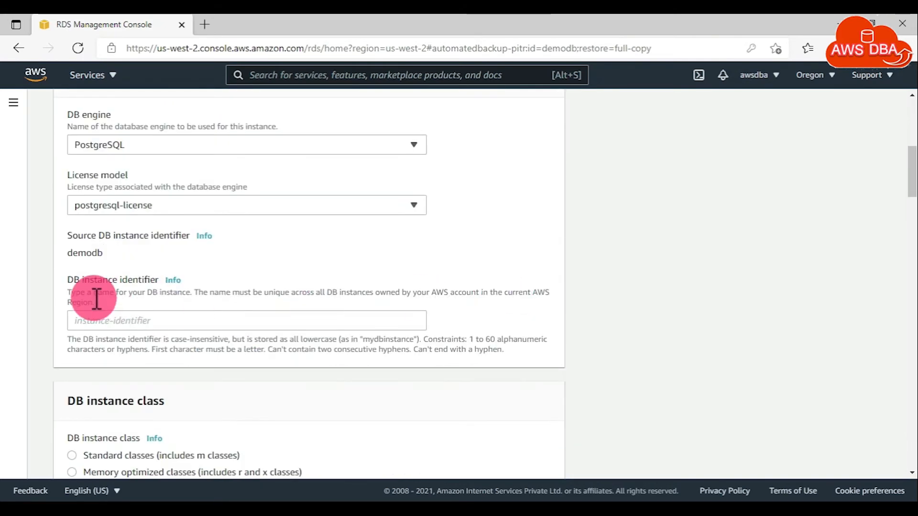
type("testdb")
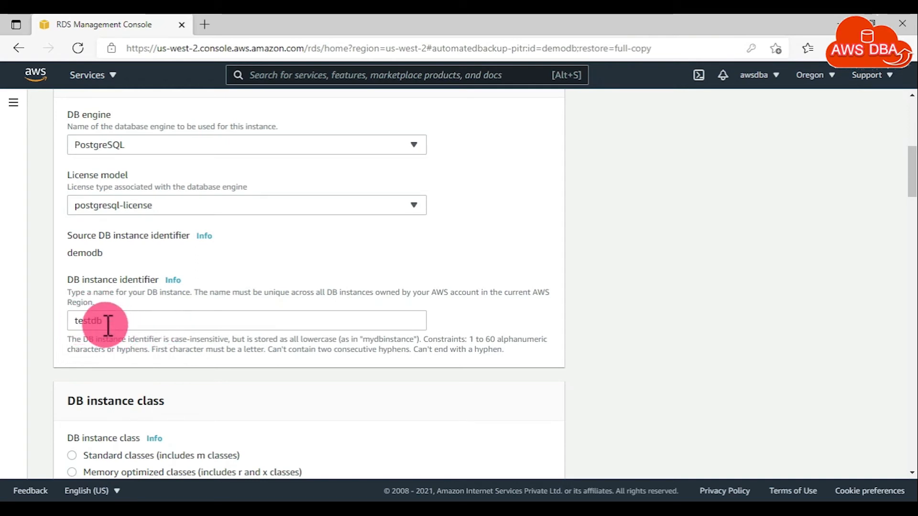
scroll("down", 3)
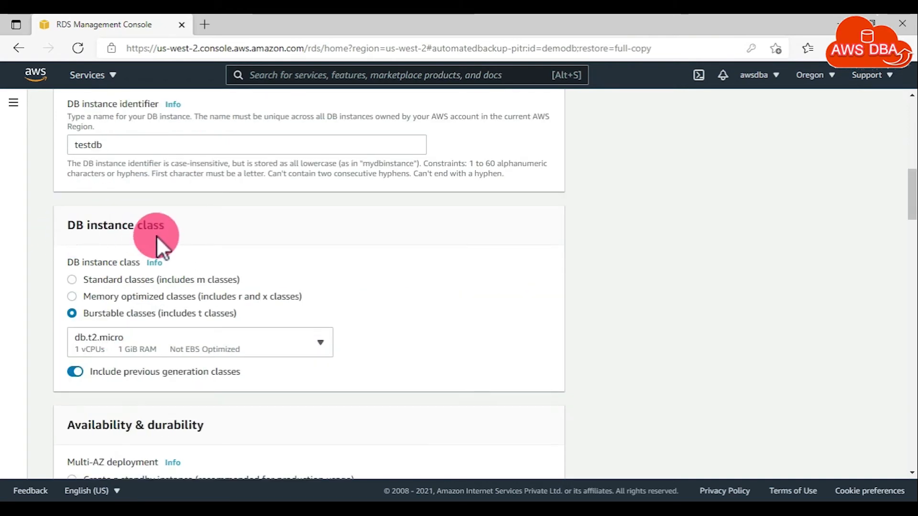
scroll("up", 3)
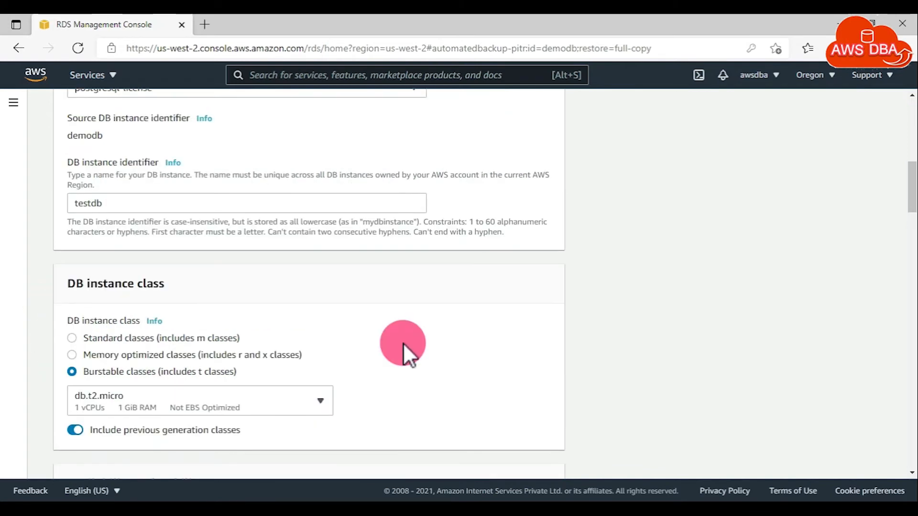
scroll("down", 3)
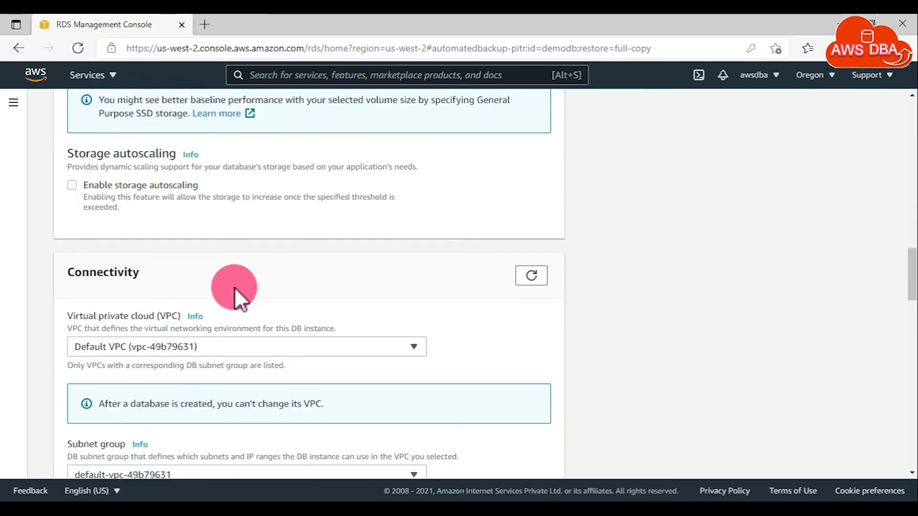
Step: Keep public access with demodb-sg and reveal the additional connectivity settings showing port 5432
scroll("down", 3)
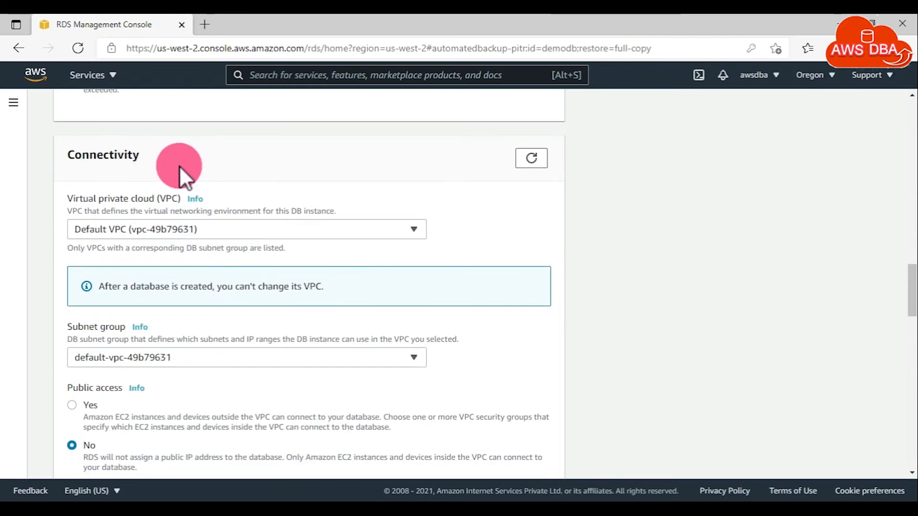
mouse_move(74, 410)
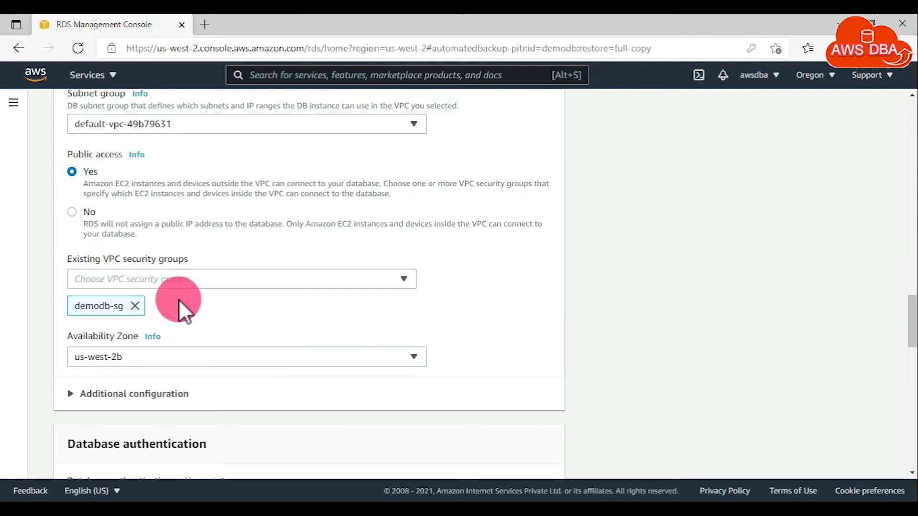
mouse_move(111, 306)
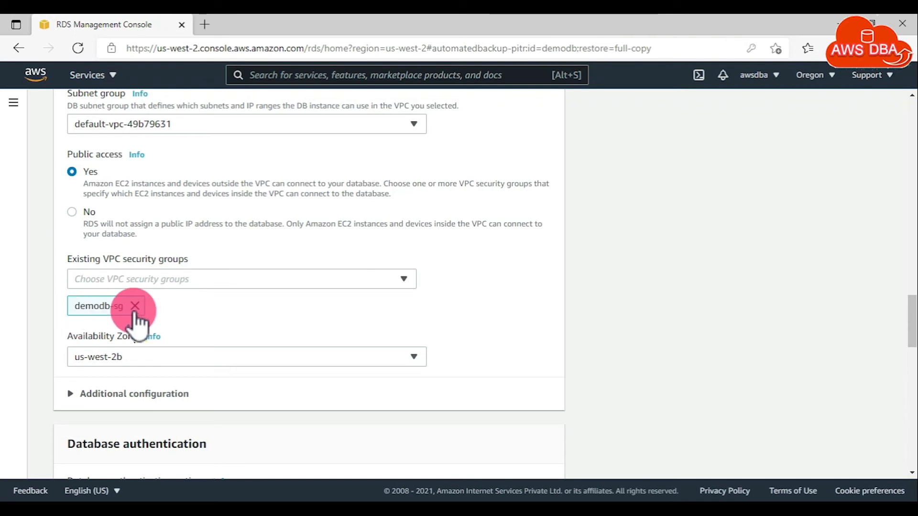
mouse_move(193, 322)
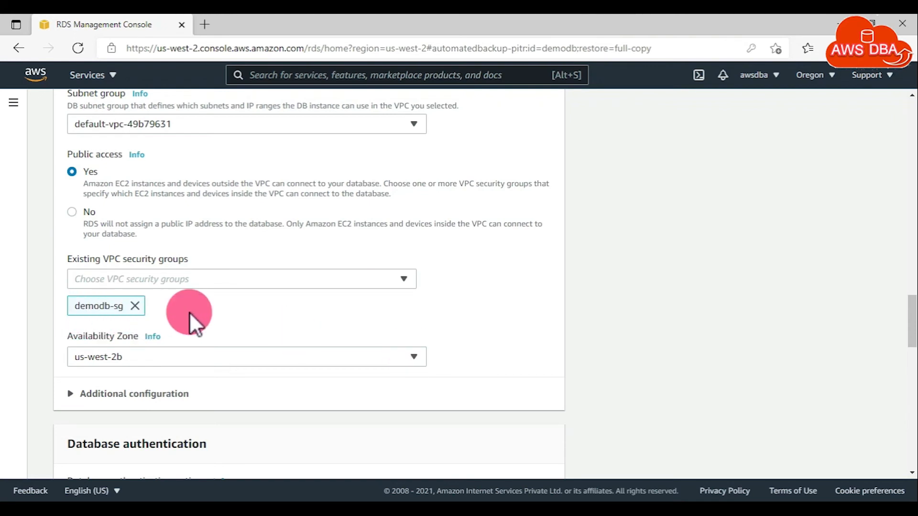
left_click(133, 393)
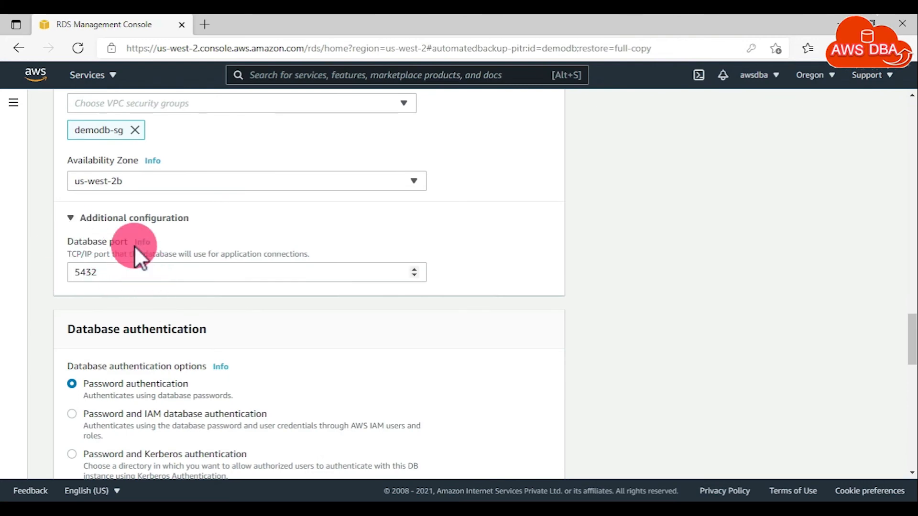
Step: Set the initial database name to testdb01 and submit the point-in-time restore
scroll("down", 3)
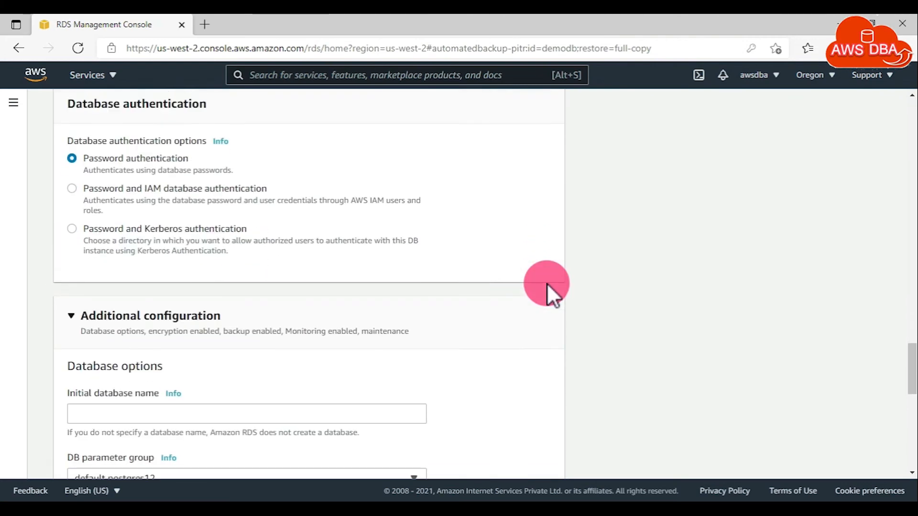
scroll("down", 3)
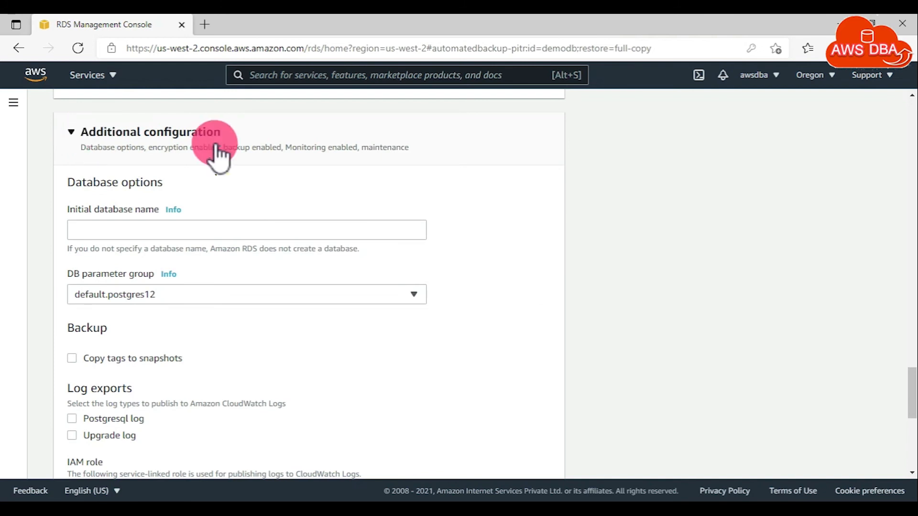
mouse_move(70, 179)
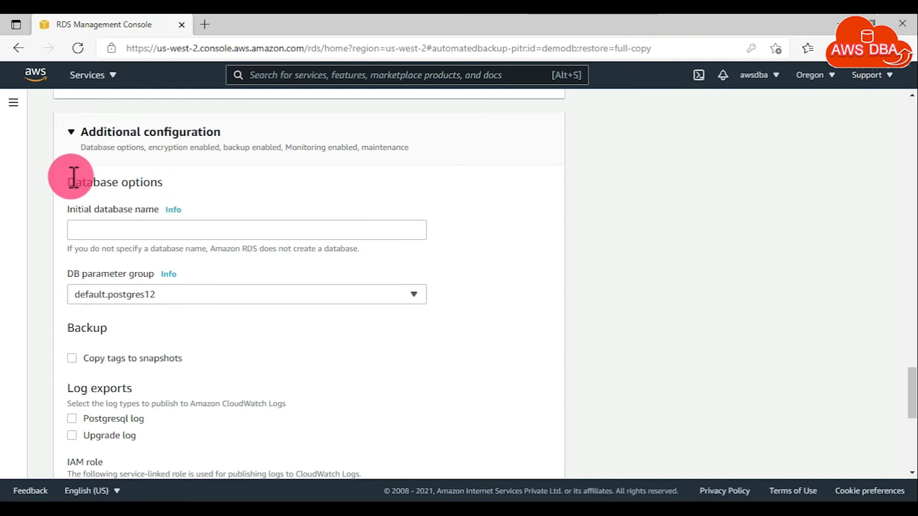
mouse_move(166, 230)
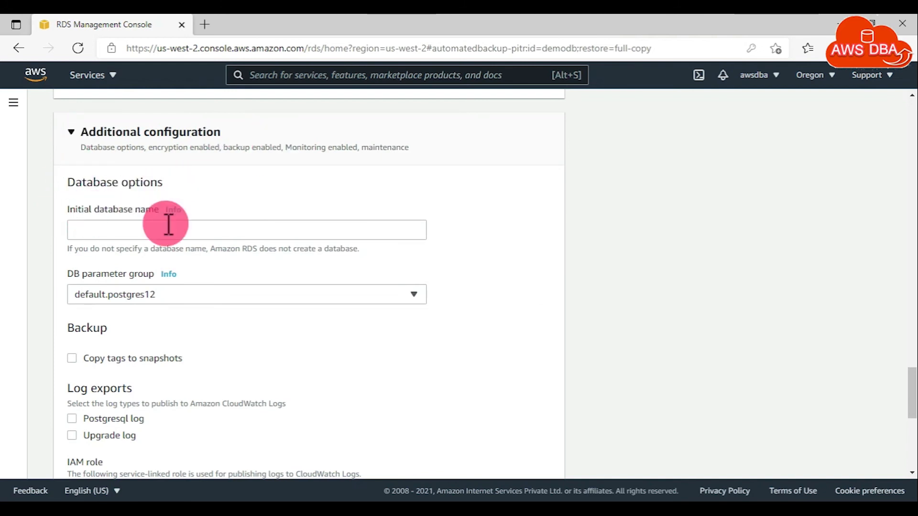
type("testdb01")
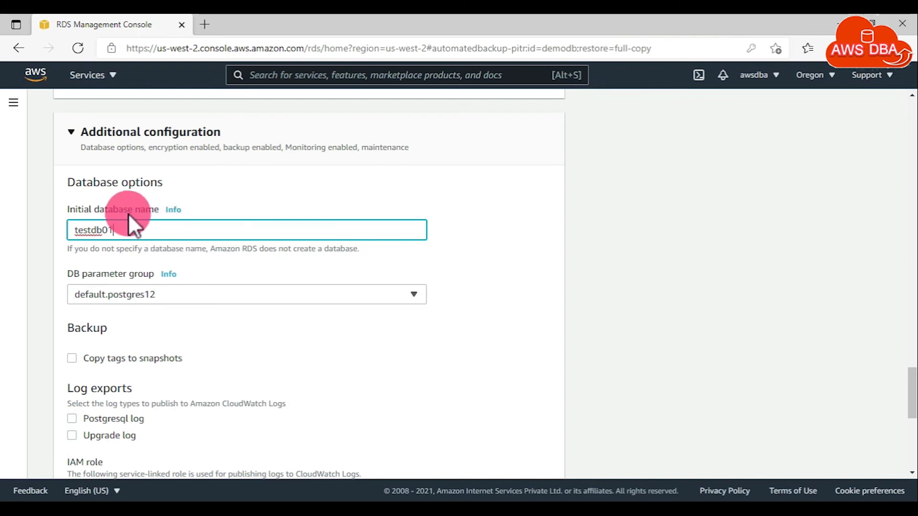
scroll("down", 3)
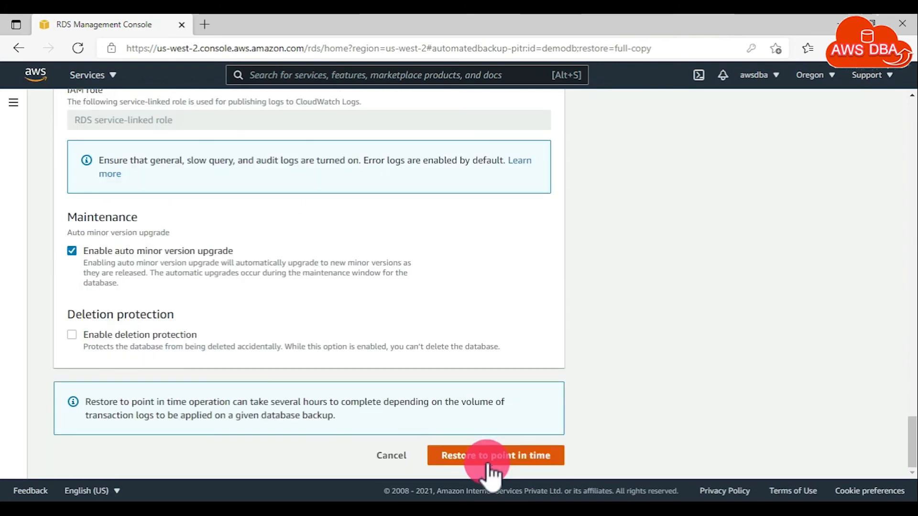
left_click(495, 455)
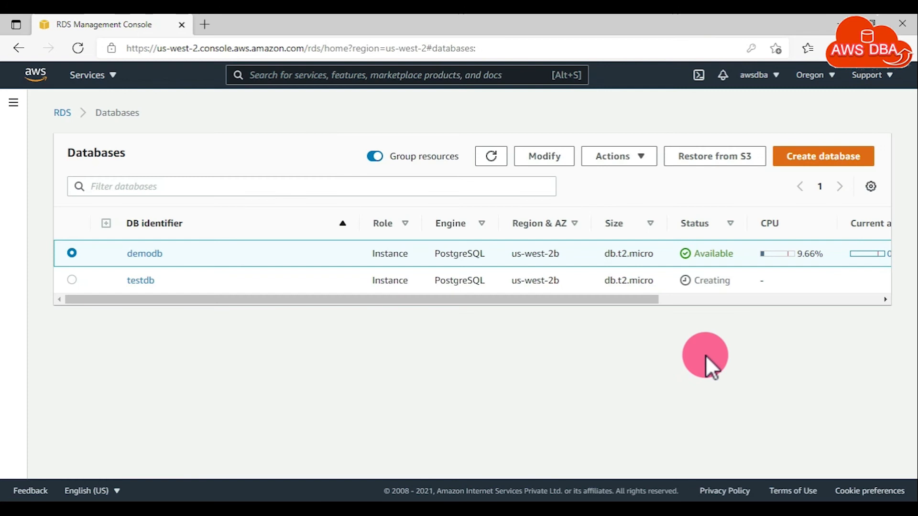
mouse_move(770, 369)
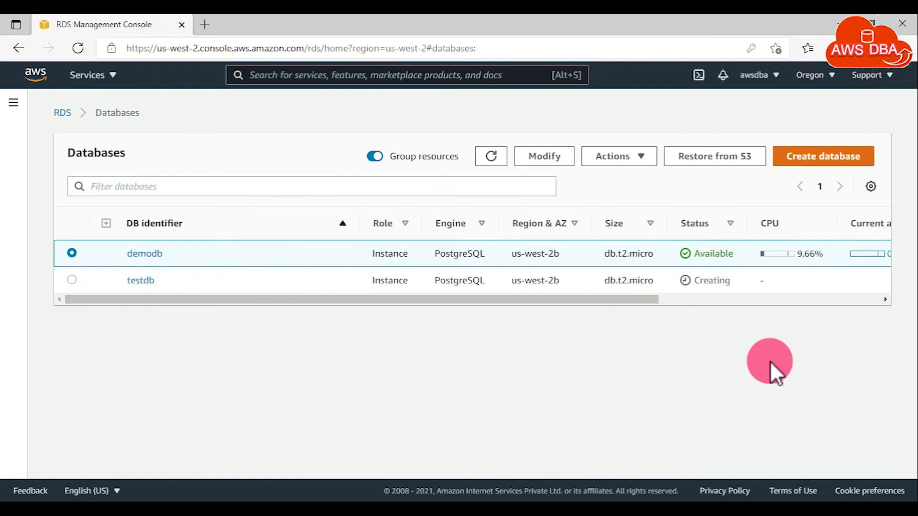
mouse_move(661, 275)
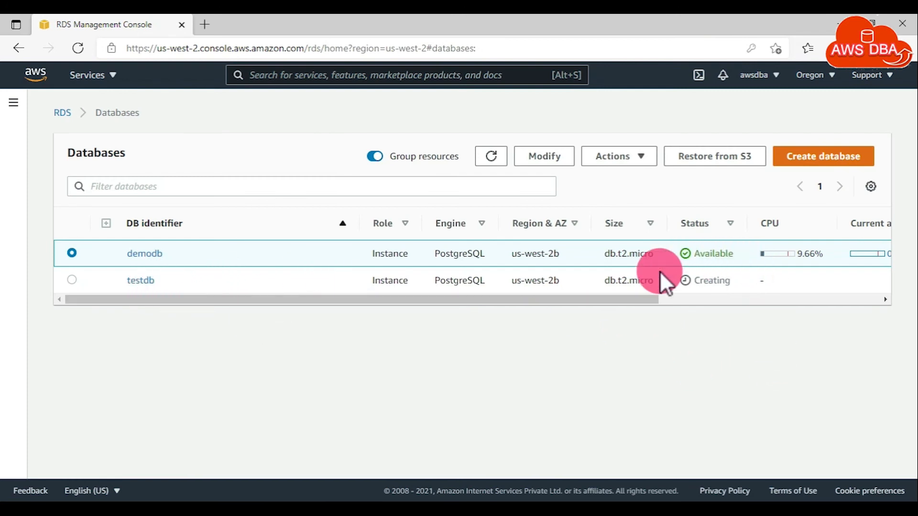
mouse_move(767, 325)
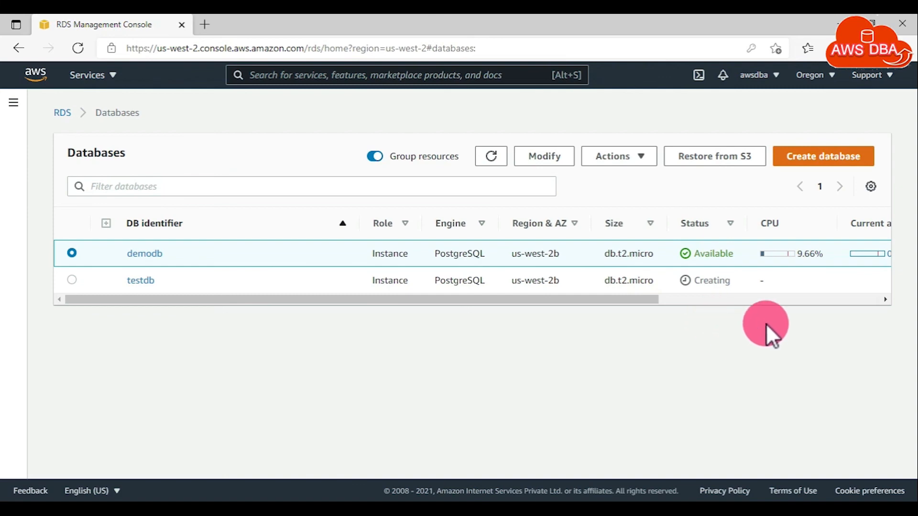
Step: Refresh the Databases page to confirm testdb has become Available
left_click(12, 102)
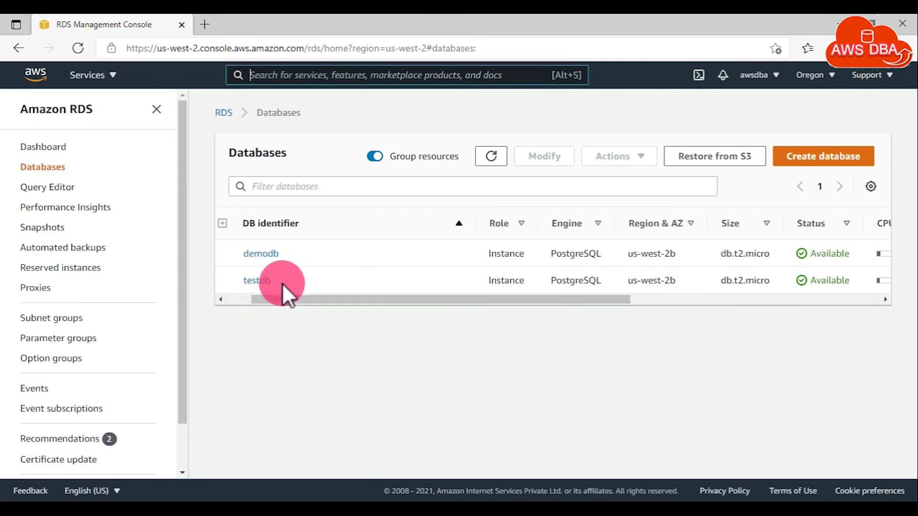